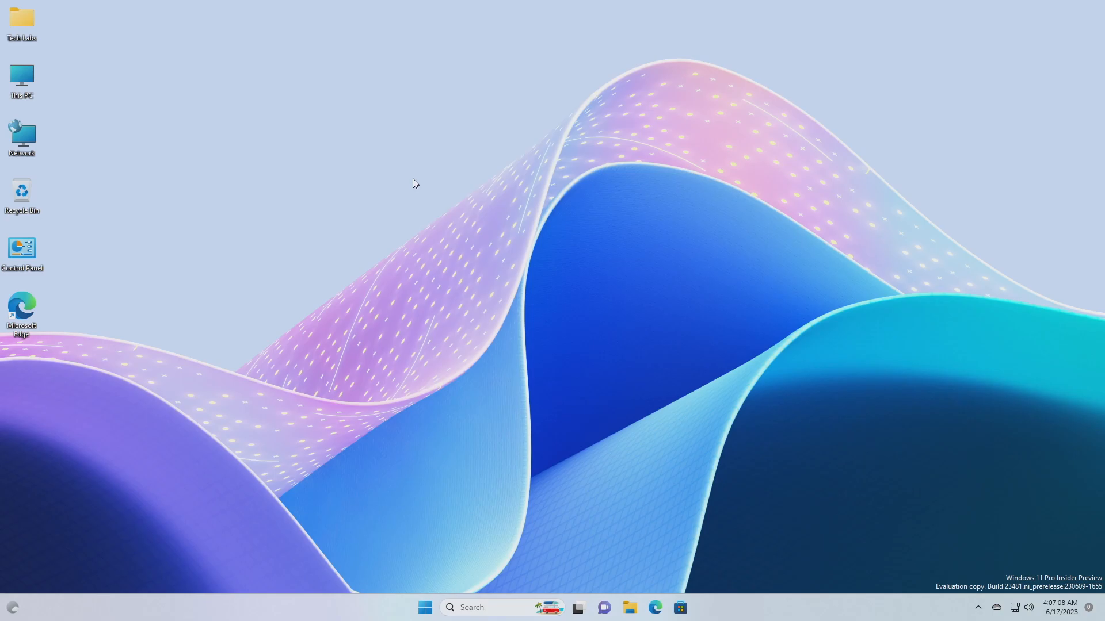
{"action": "mouse_move", "coordinate": [400, 307]}
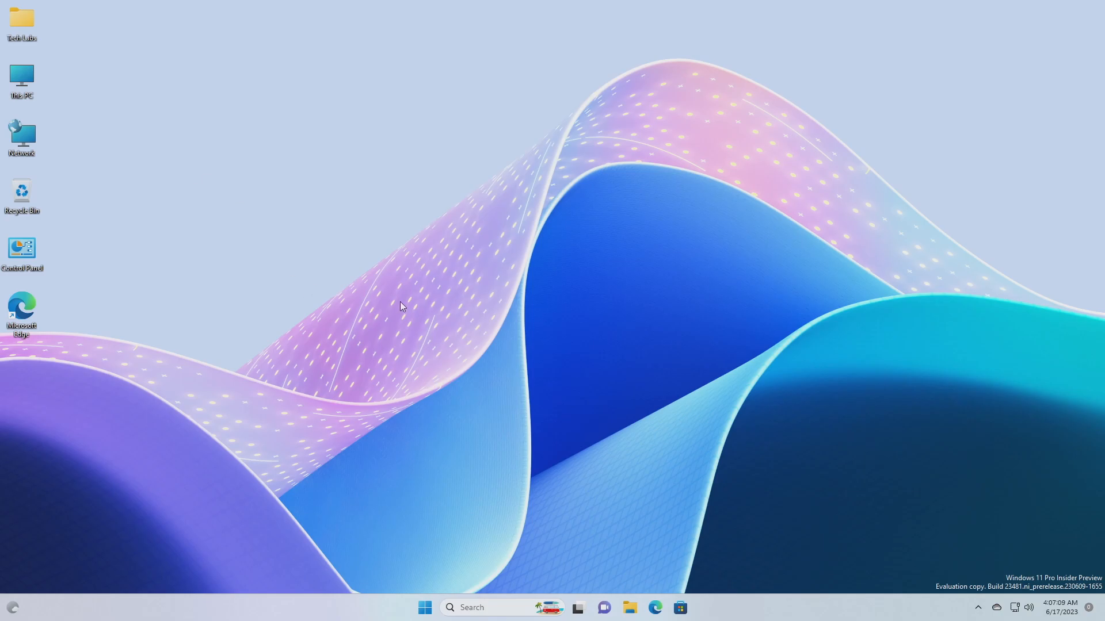
- Launch File Explorer from the taskbar to show This PC with its local disks
{"action": "left_click", "coordinate": [653, 608]}
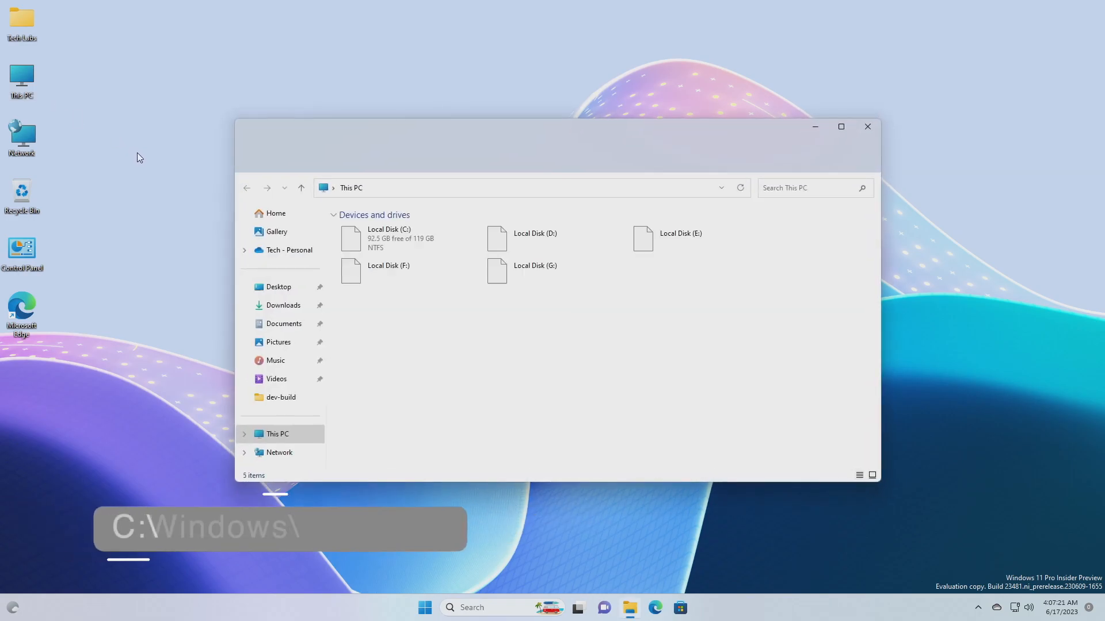
- Start Extract All on the ViVeTool-0.3.3 zip in Downloads
{"action": "left_click", "coordinate": [283, 305]}
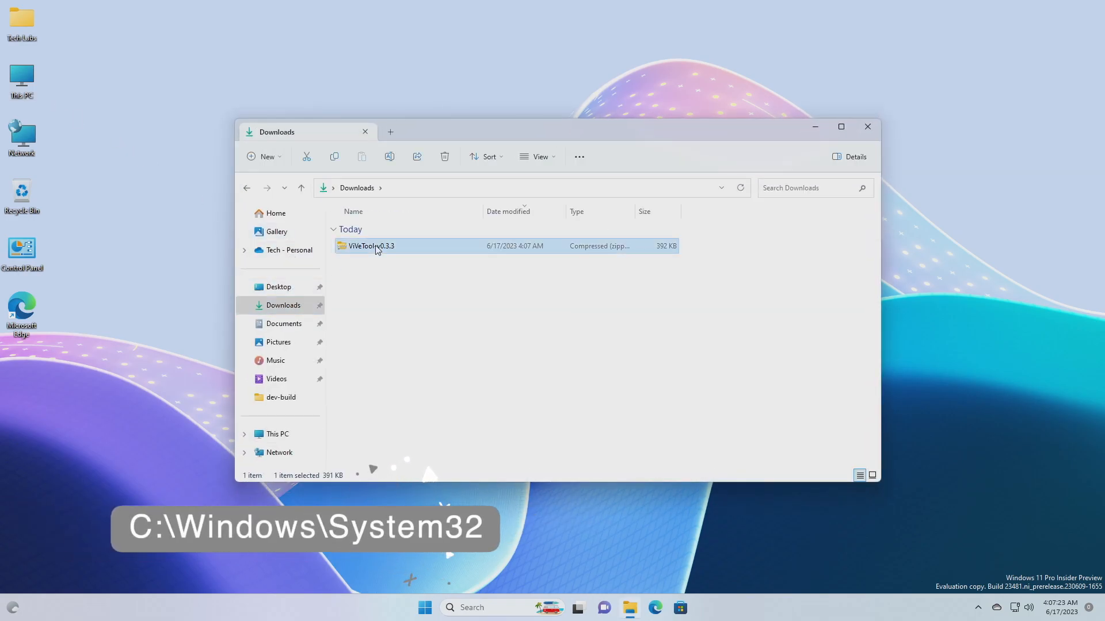
{"action": "right_click", "coordinate": [371, 246]}
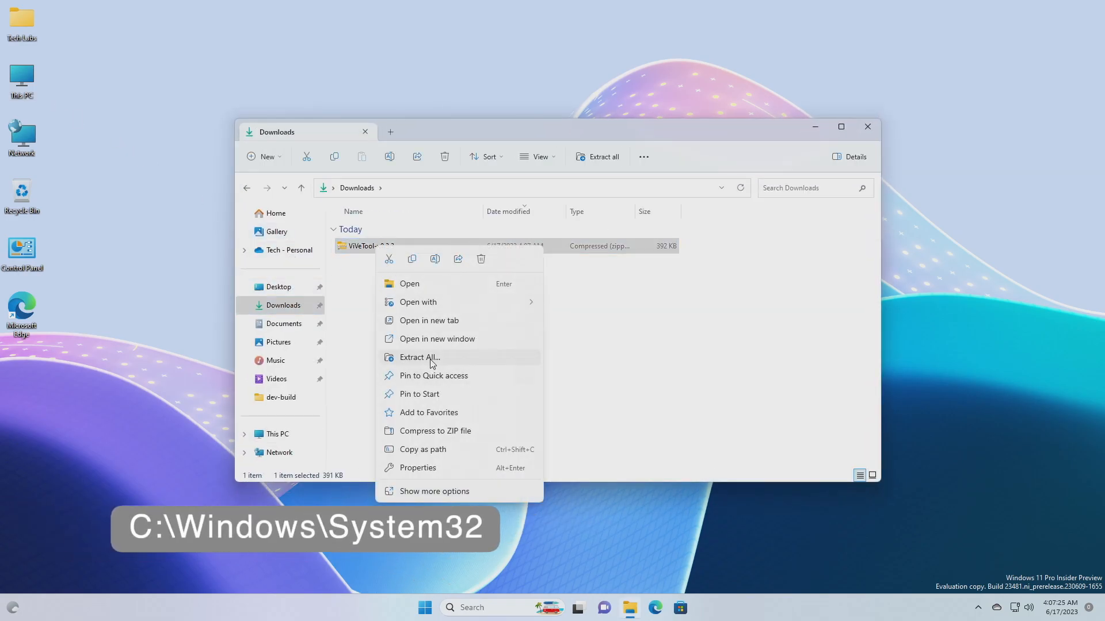
{"action": "left_click", "coordinate": [419, 357]}
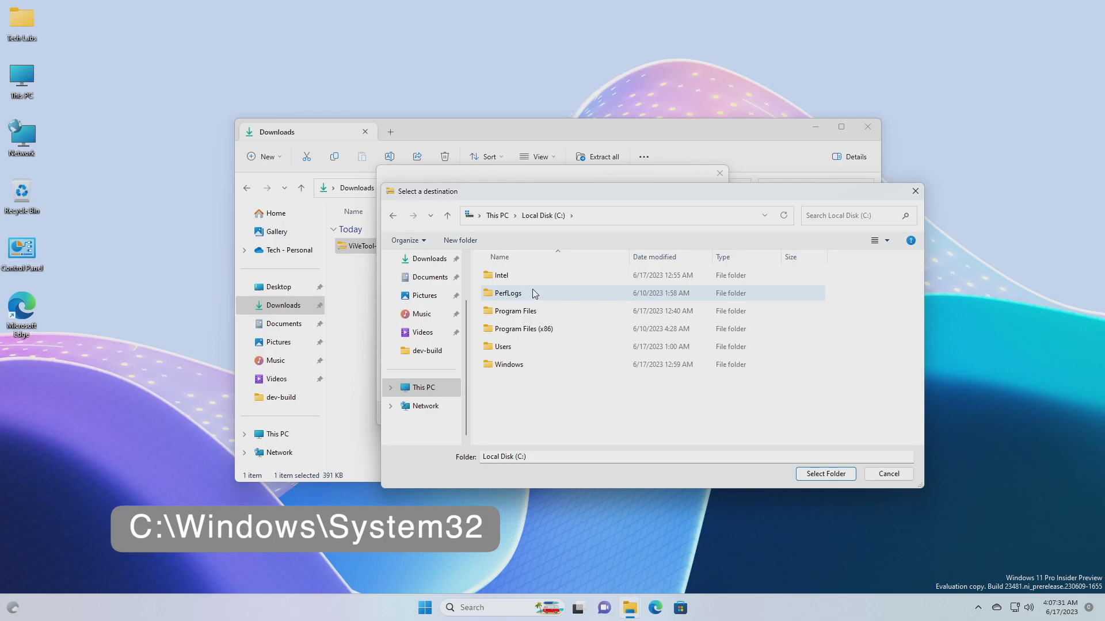
- Choose C:\Windows\System32 as the extraction destination folder
{"action": "double_click", "coordinate": [509, 364]}
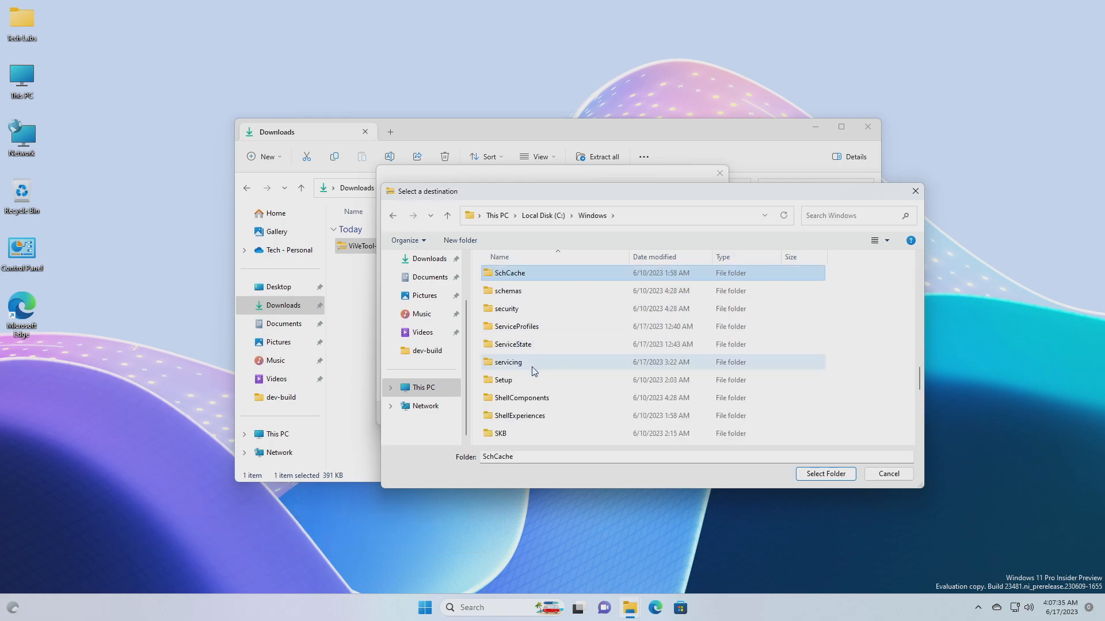
{"action": "scroll", "scroll_direction": "down", "scroll_amount": 3}
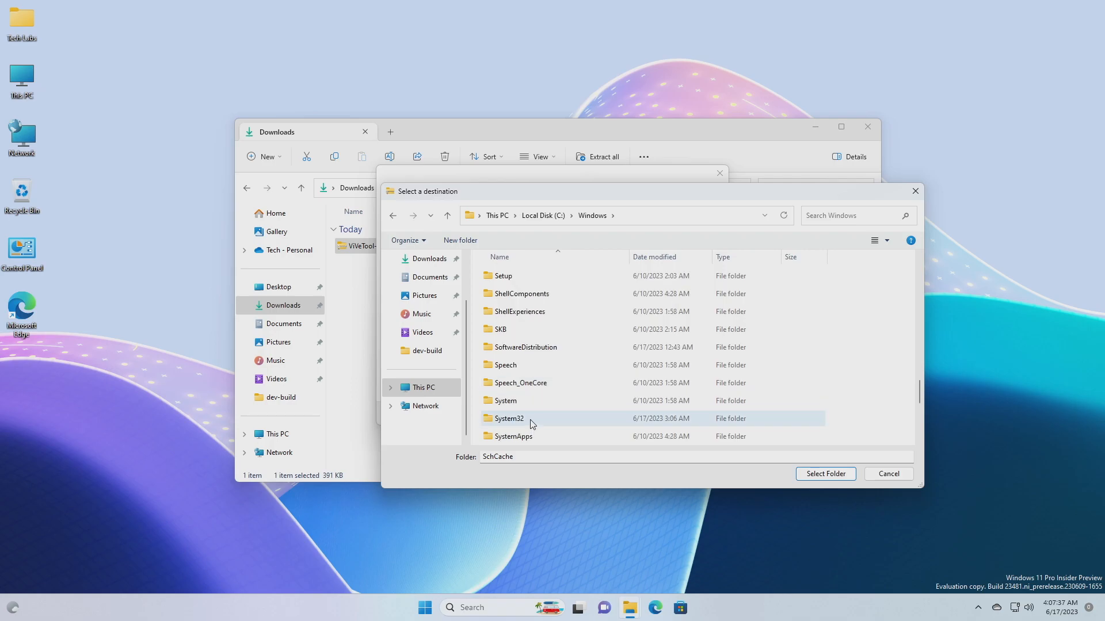
{"action": "left_click", "coordinate": [825, 474]}
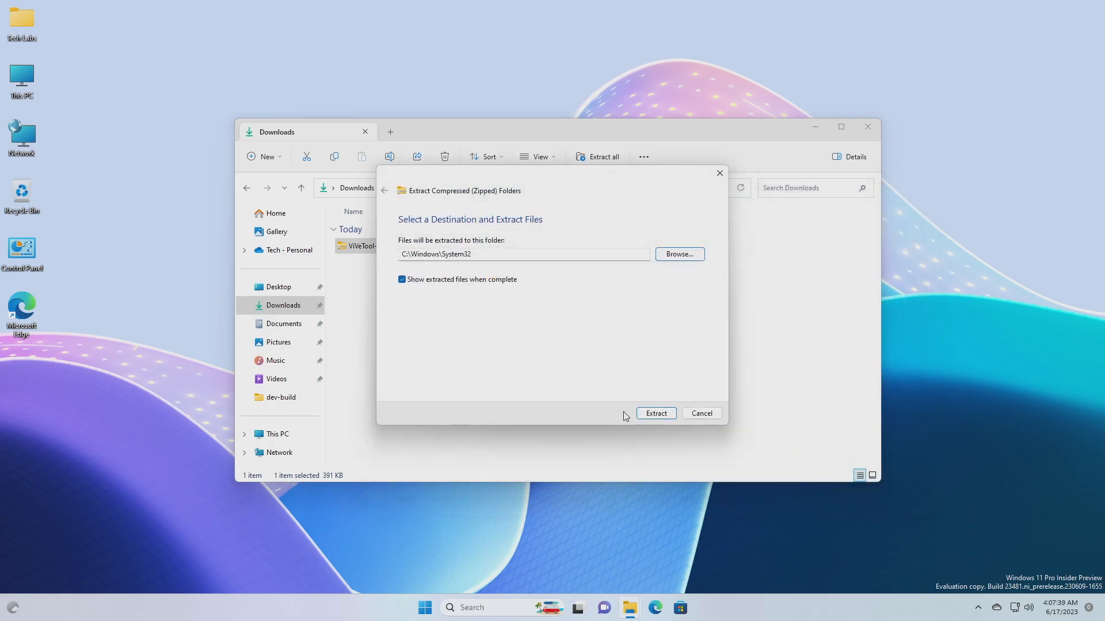
- Extract the files into System32, granting administrator permission to copy
{"action": "left_click", "coordinate": [656, 413]}
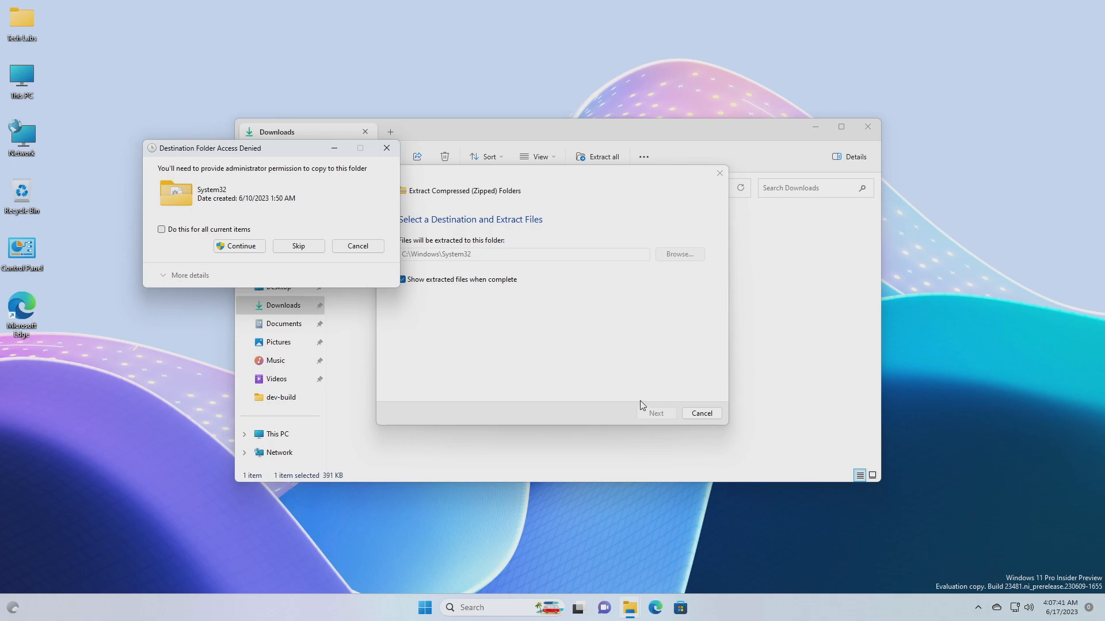
{"action": "mouse_move", "coordinate": [311, 269]}
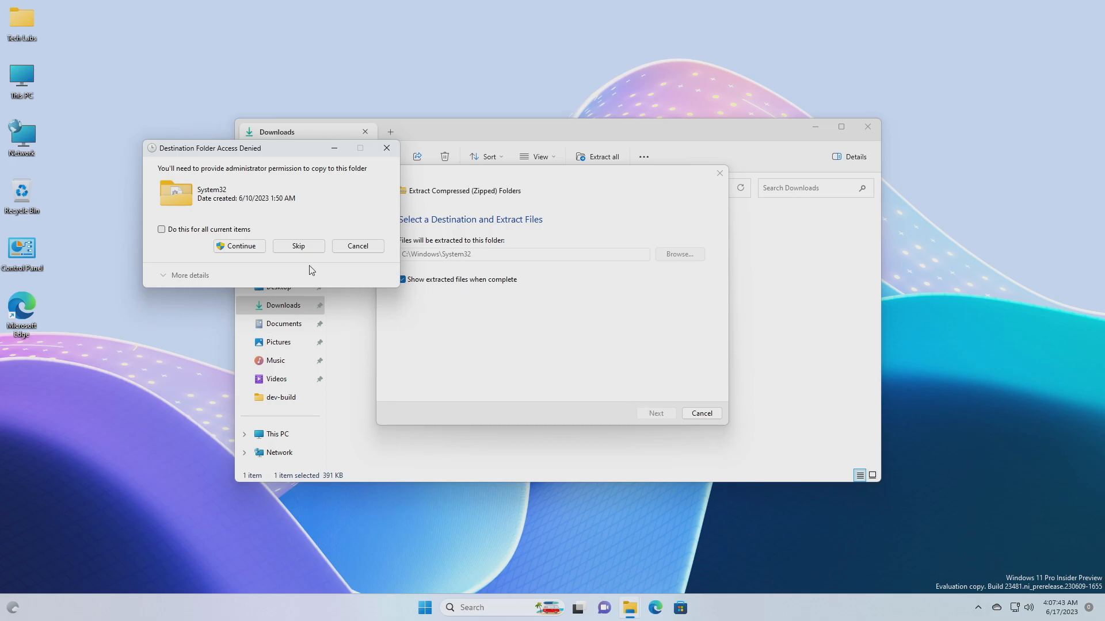
{"action": "left_click", "coordinate": [239, 245]}
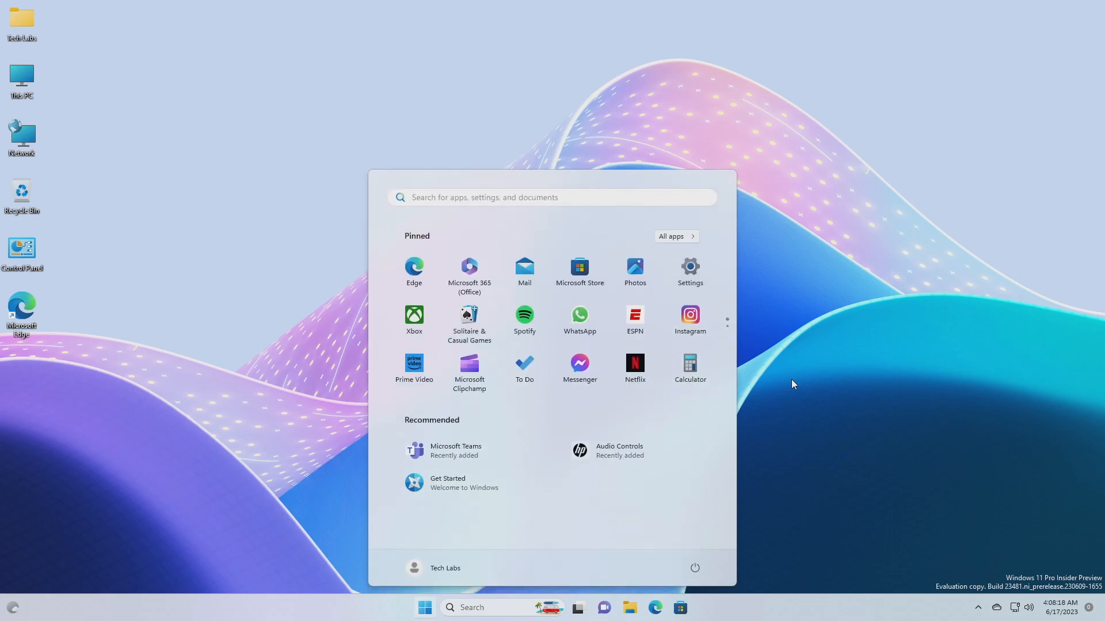
- Launch Command Prompt as administrator via Start search for cmd, approving UAC
{"action": "type", "text": "md"}
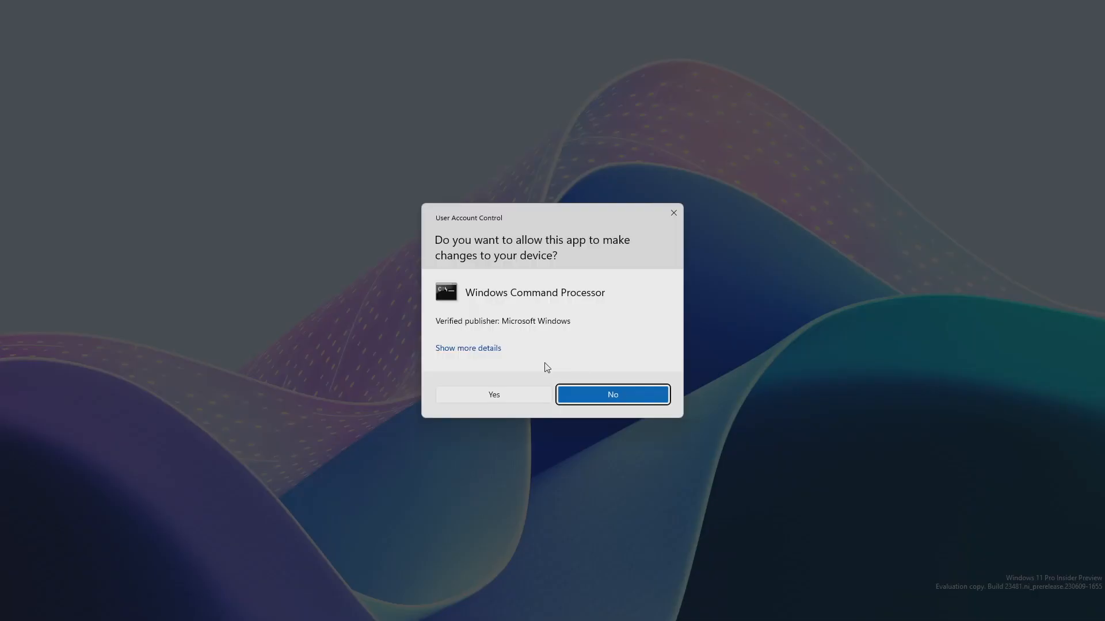
{"action": "left_click", "coordinate": [494, 395]}
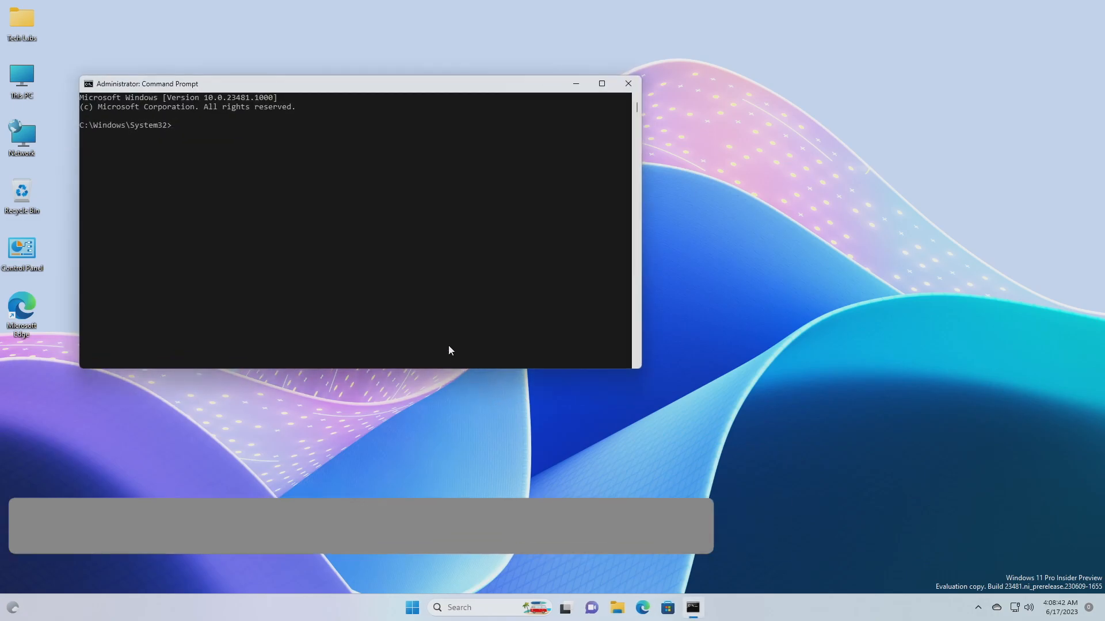
- Run vivetool /enable /id:44788892 to set the feature configuration successfully
{"action": "type", "text": "vivetool /enable /id"}
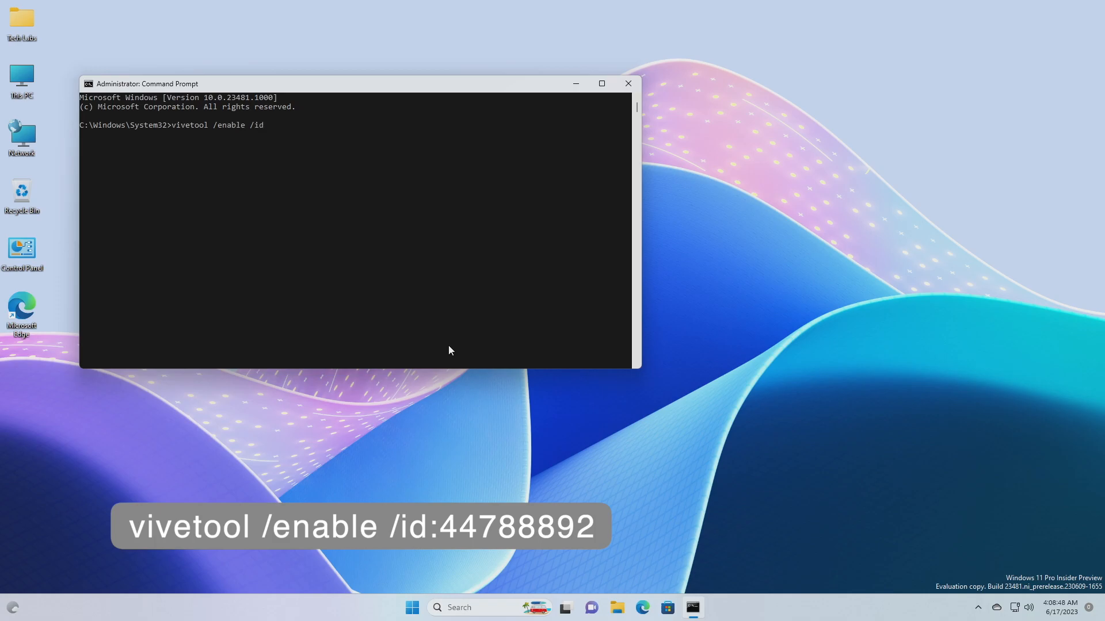
{"action": "type", "text": ":44788892"}
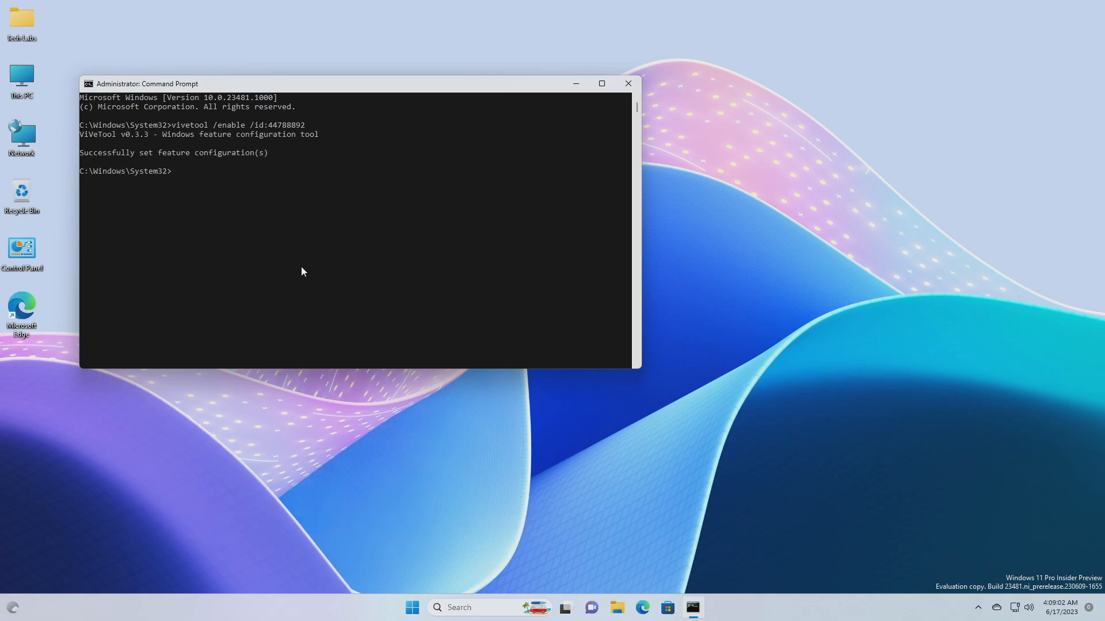
- Close the Command Prompt and bring up the Start menu for power options
{"action": "left_click", "coordinate": [629, 83]}
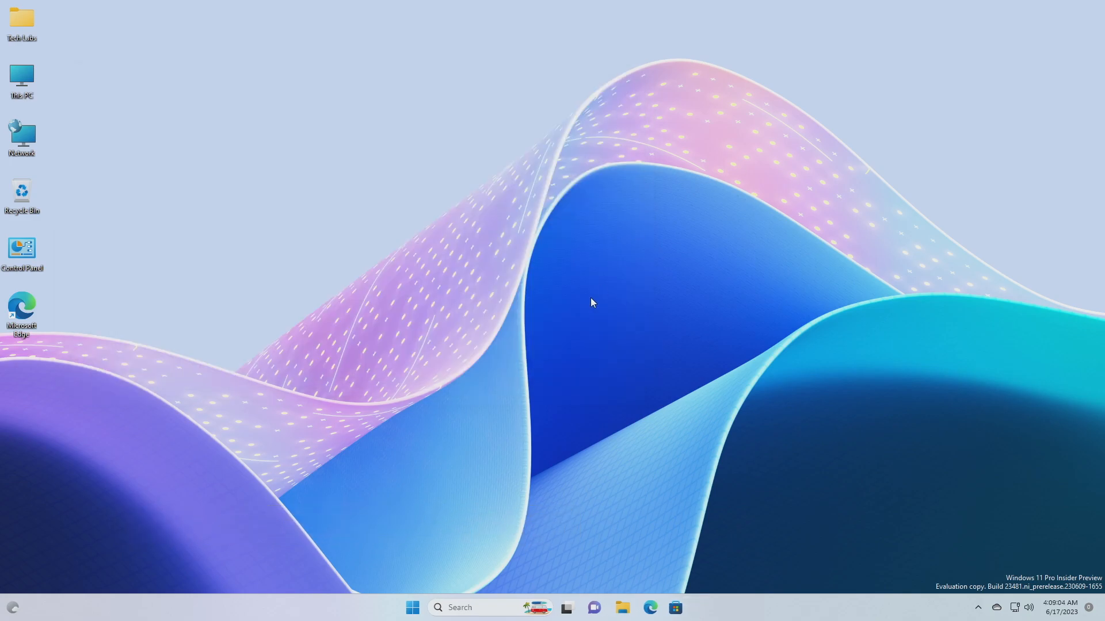
{"action": "left_click", "coordinate": [412, 607]}
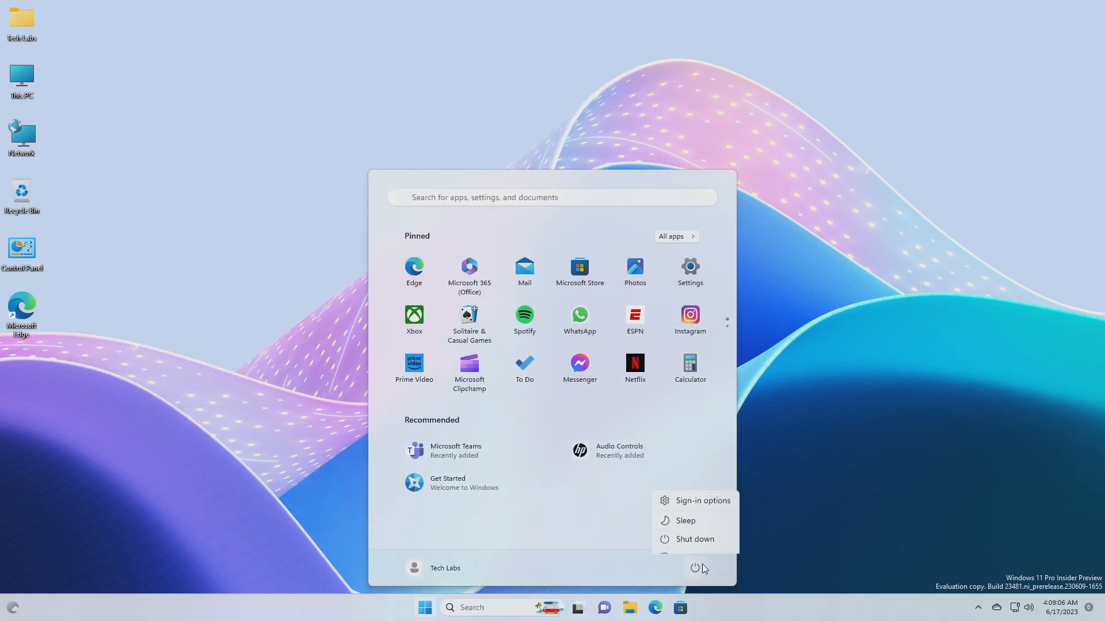